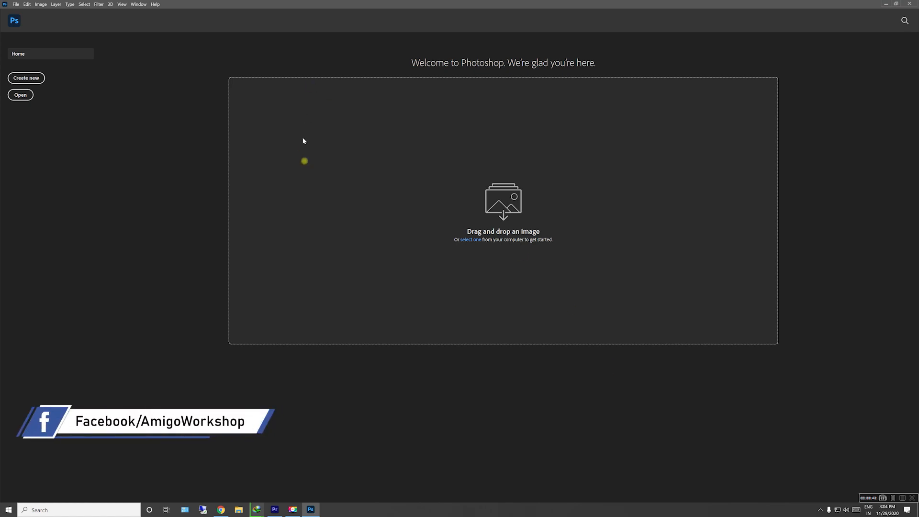
mouse_move(591, 209)
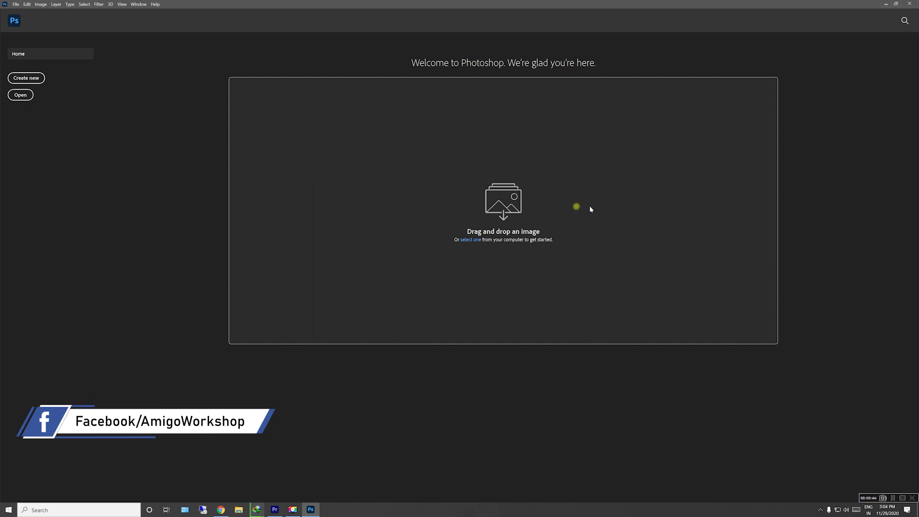
mouse_move(457, 224)
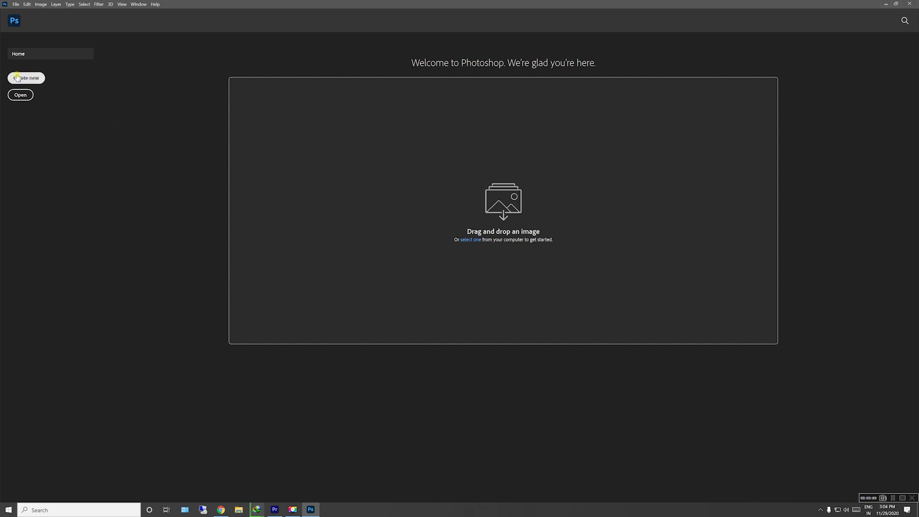
- Start a new document using the recent Custom 3000 × 3000 px @ 500 ppi size
left_click(25, 78)
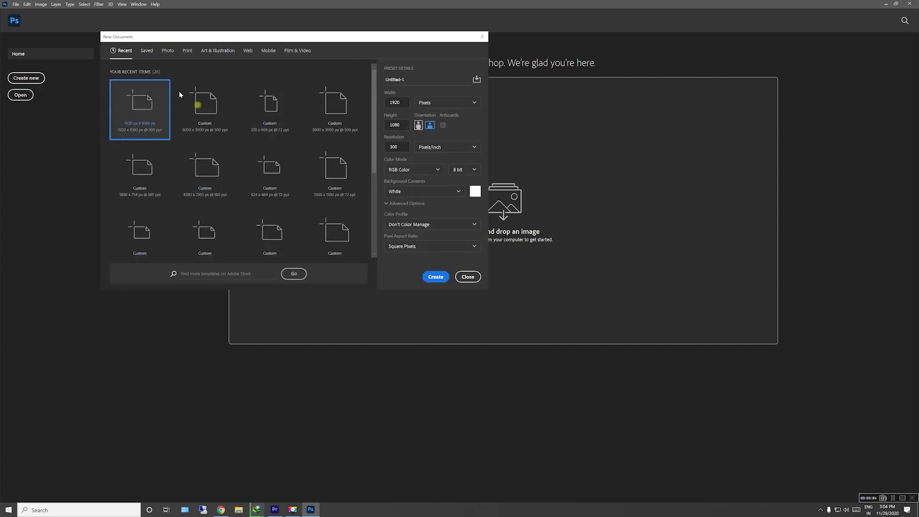
scroll("down", 3)
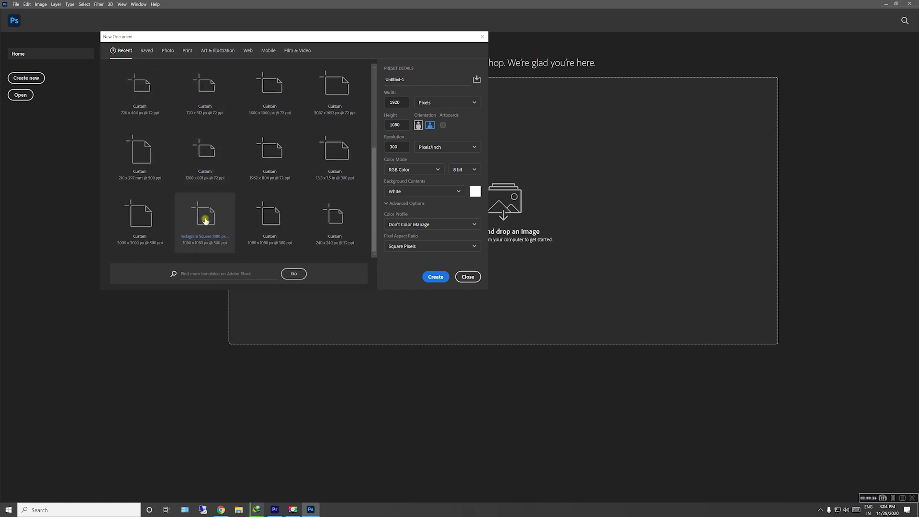
left_click(140, 109)
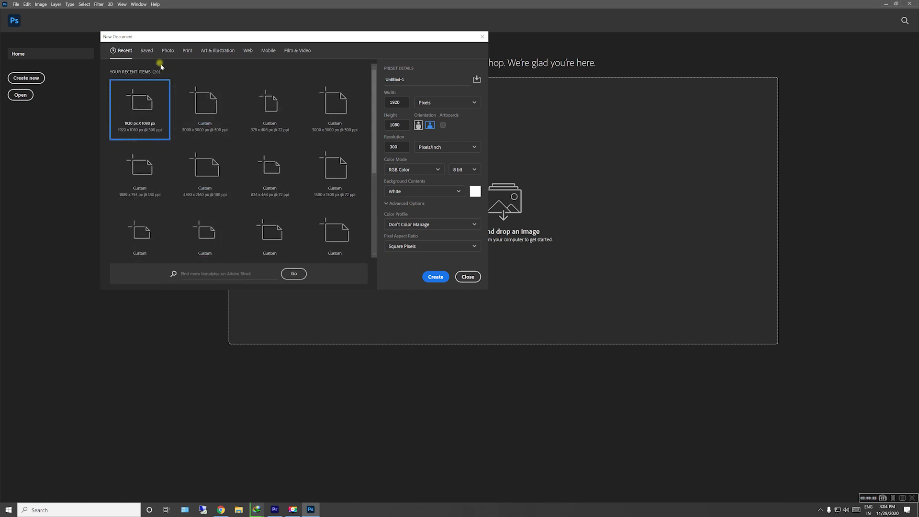
left_click(167, 50)
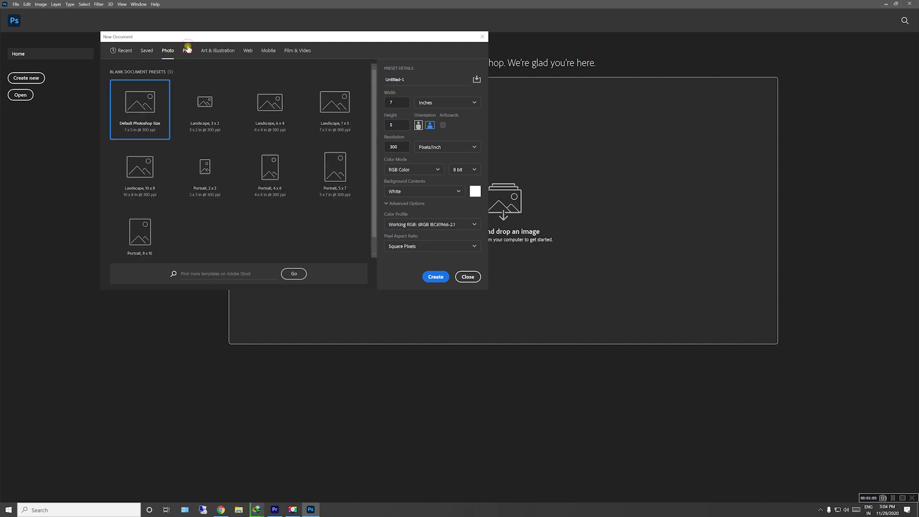
left_click(124, 51)
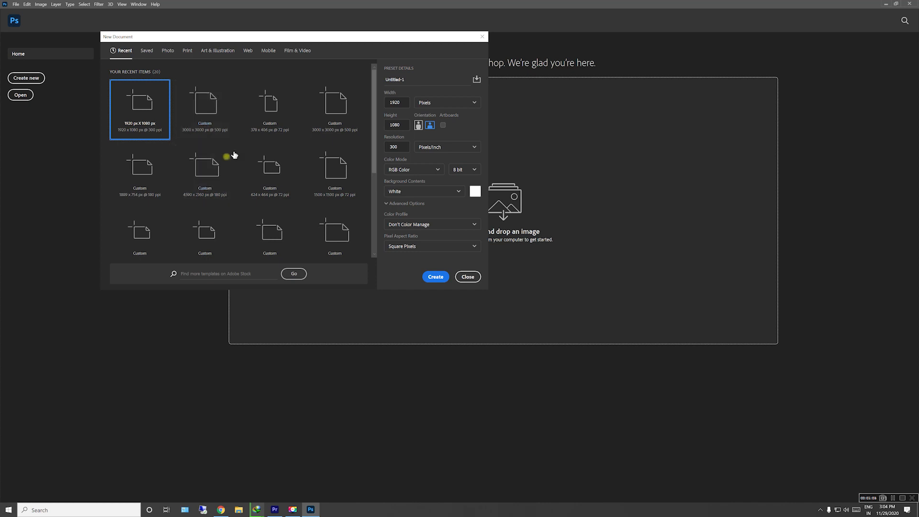
left_click(204, 109)
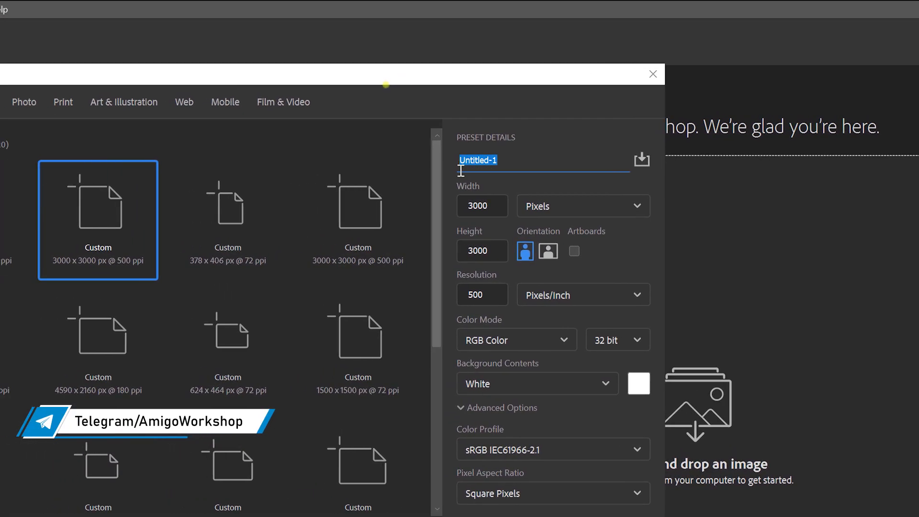
- Name the document 'Sample' and change its resolution from 500 to 300 ppi
type("Sample")
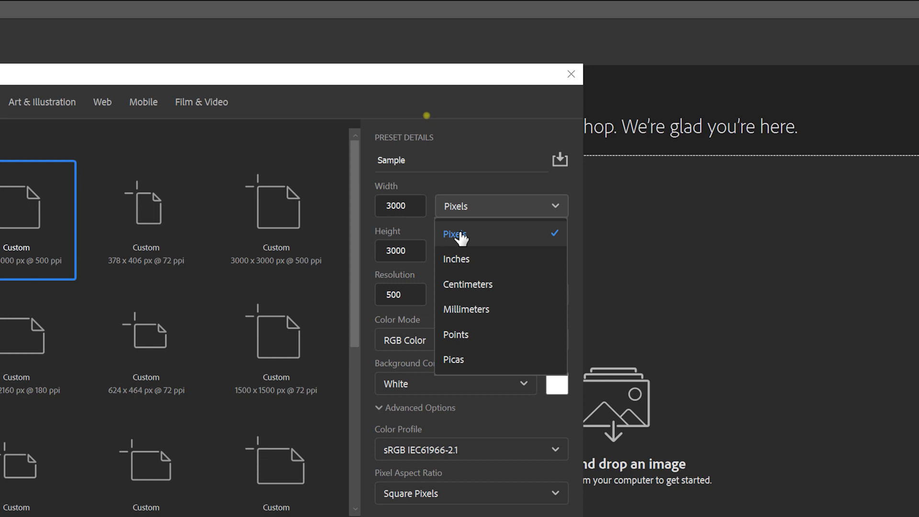
left_click(456, 236)
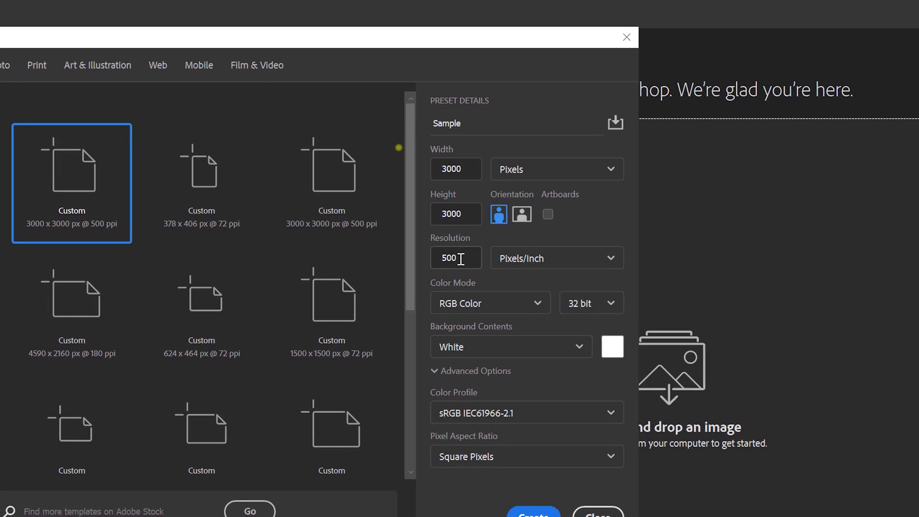
triple_click(479, 251)
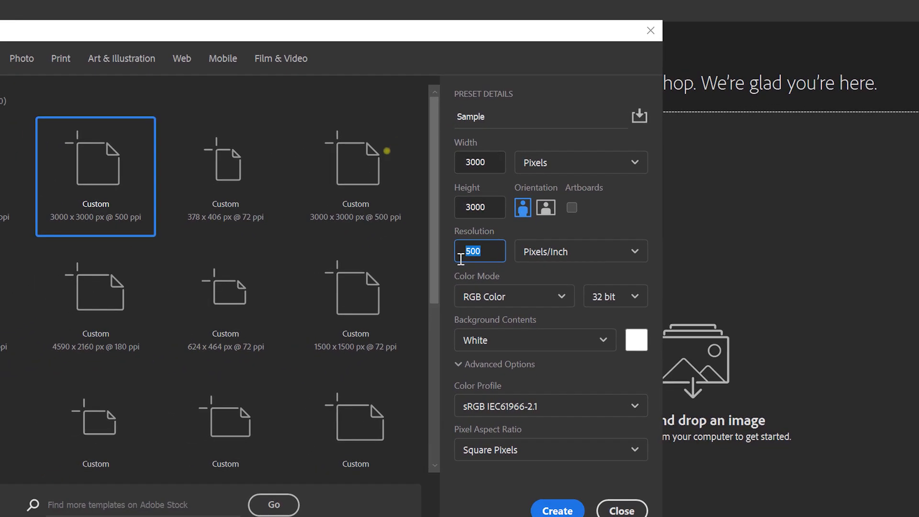
type("300")
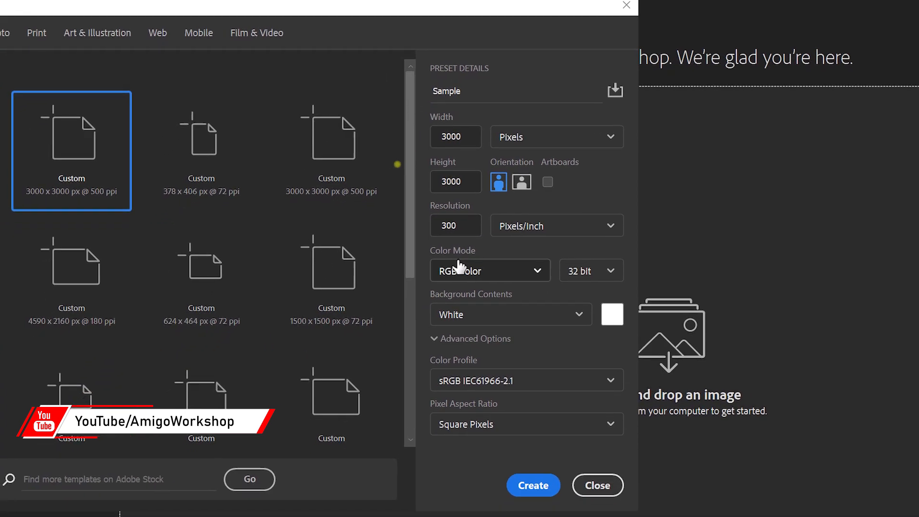
- Keep RGB Color mode and change bit depth from 32 to 16 bit
left_click(489, 270)
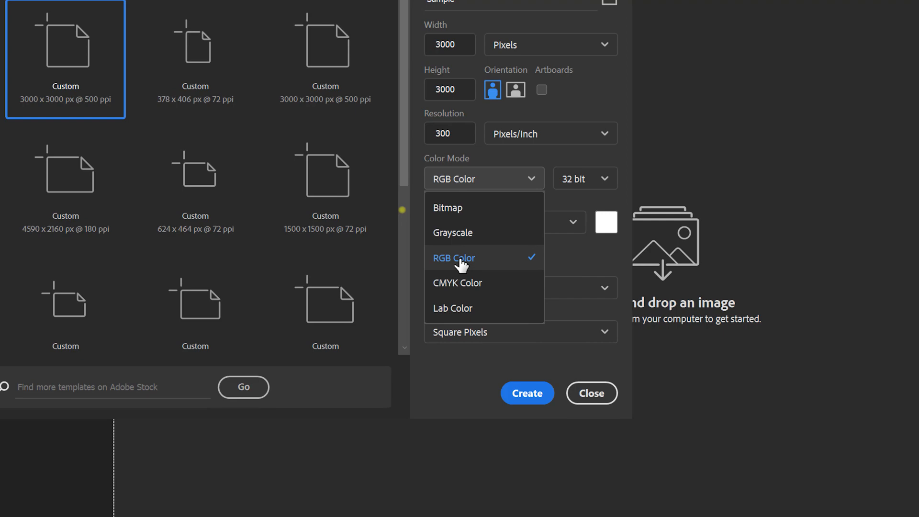
left_click(463, 258)
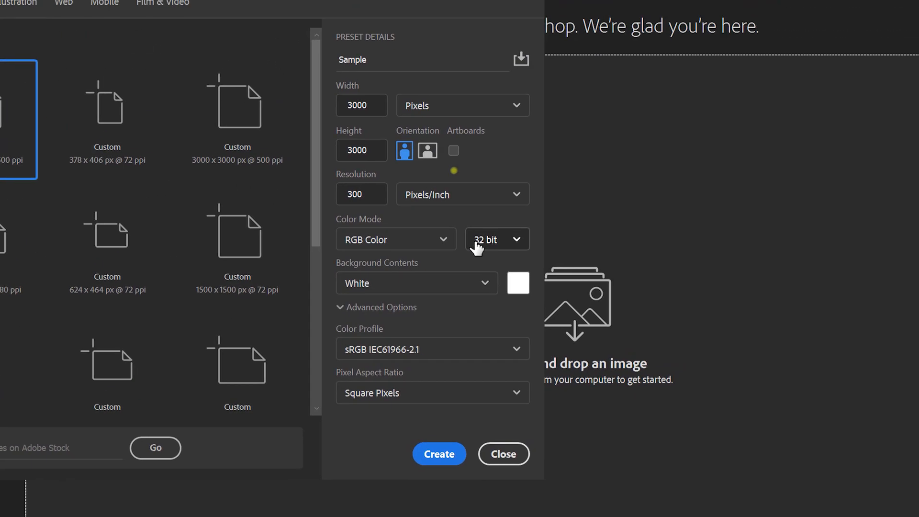
left_click(496, 239)
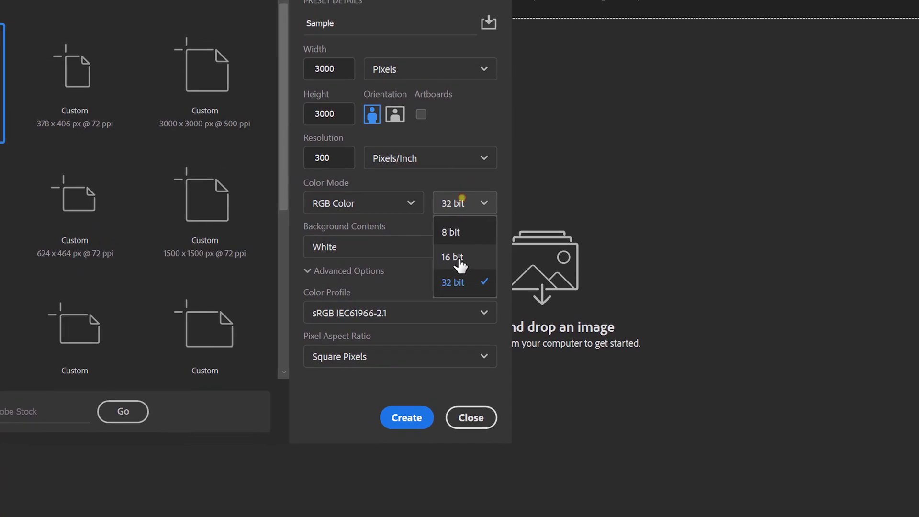
left_click(452, 258)
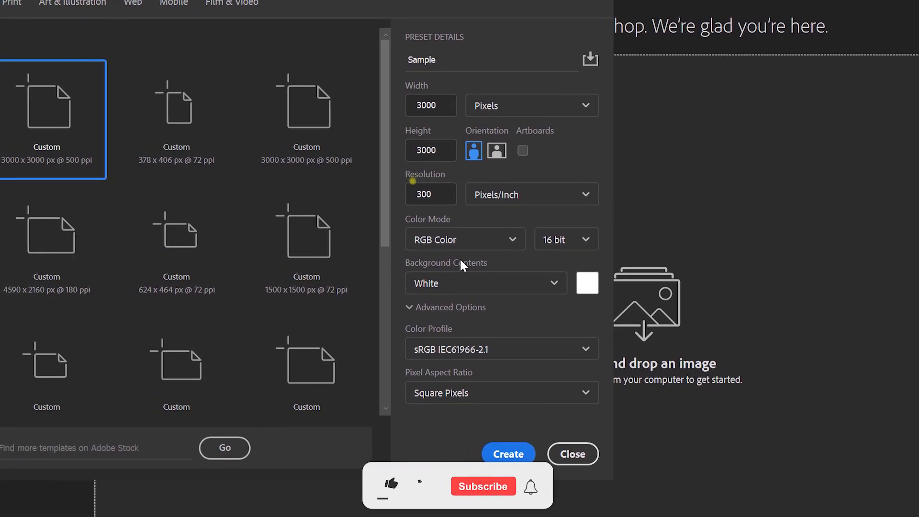
- Confirm the 3000 × 3000 px, 300 ppi, 16-bit 'Sample' document settings
left_click(390, 485)
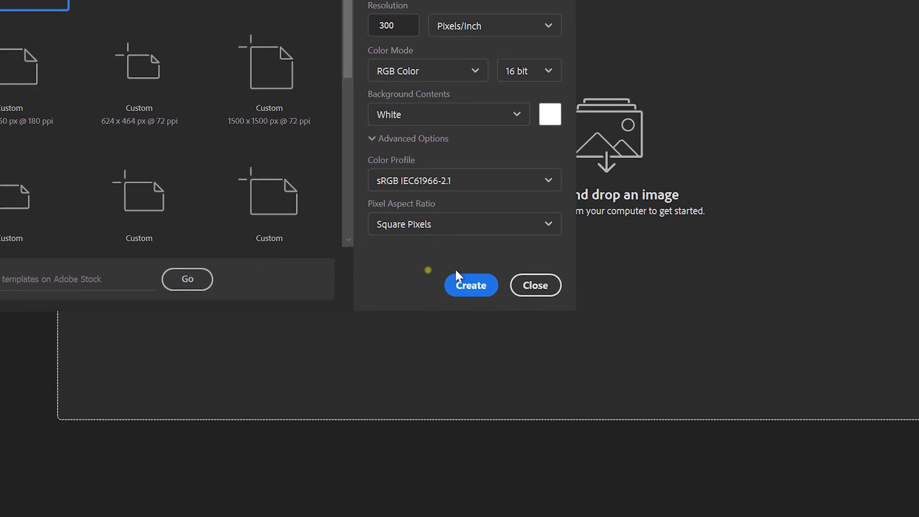
left_click(470, 286)
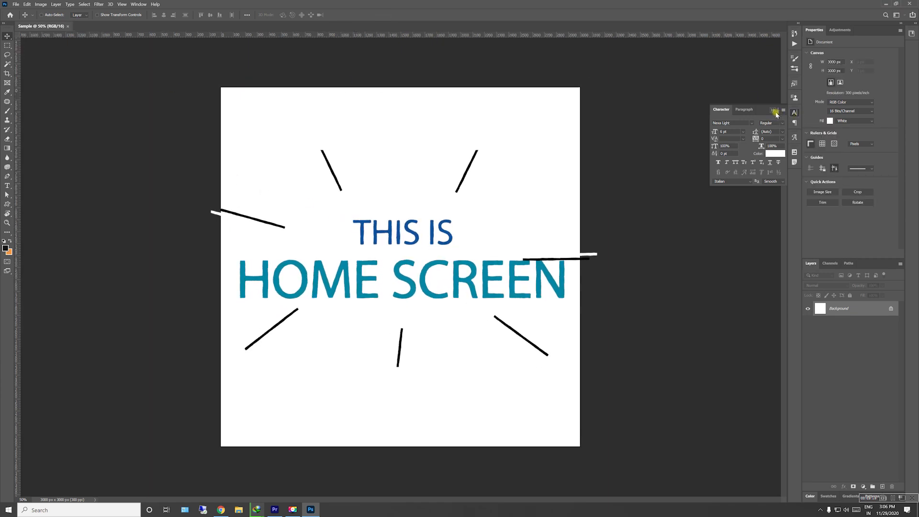
- Close the floating Character panel over the new white canvas
left_click(774, 110)
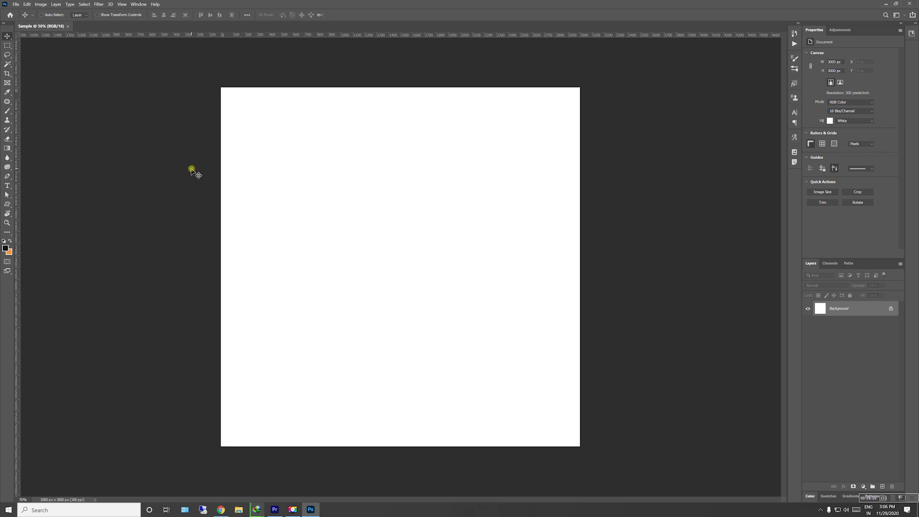
mouse_move(137, 188)
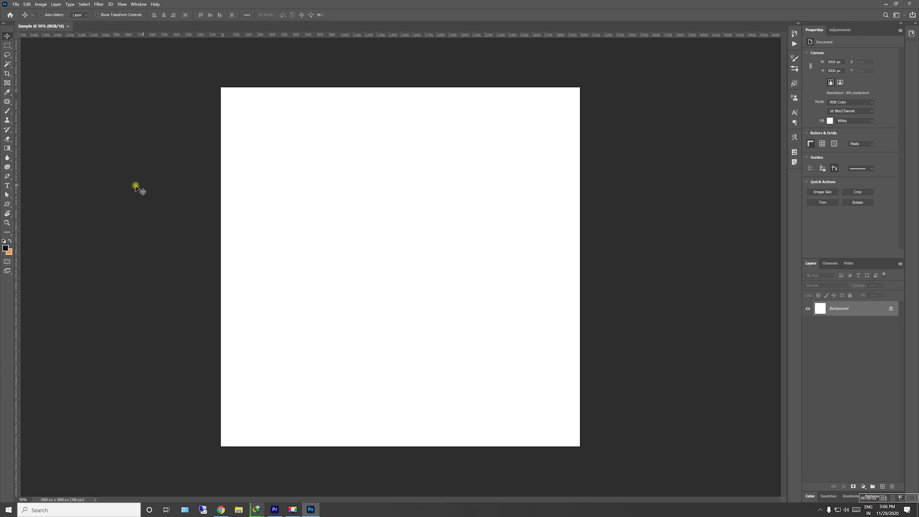
mouse_move(747, 405)
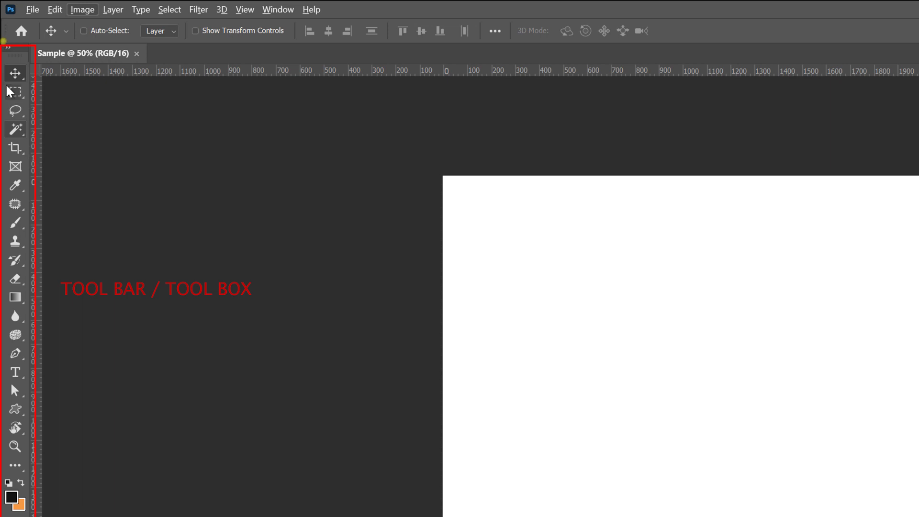
- Try the Rectangular Marquee tool, then activate the Magic Wand tool
left_click(15, 91)
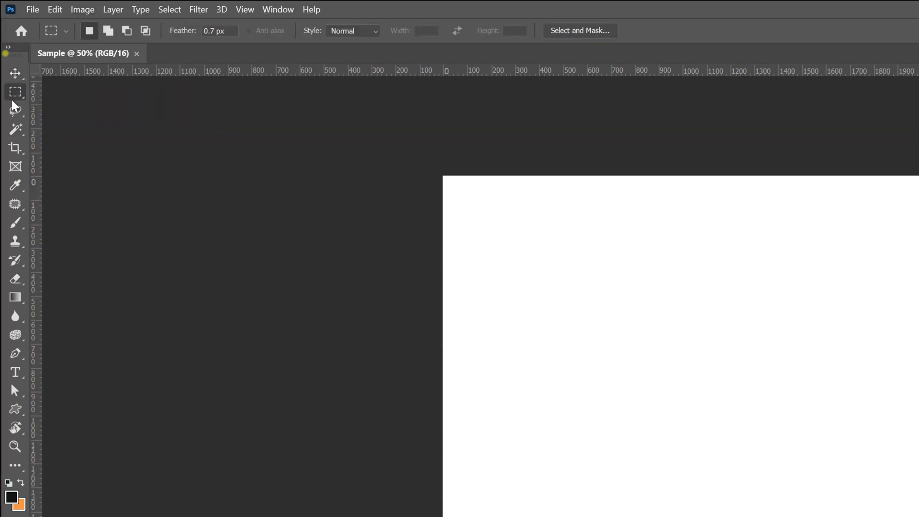
left_click(15, 73)
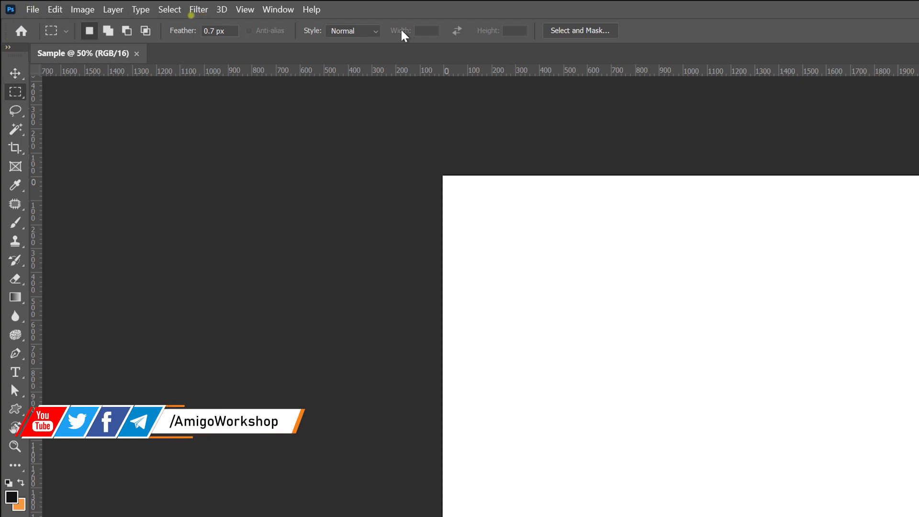
left_click(15, 130)
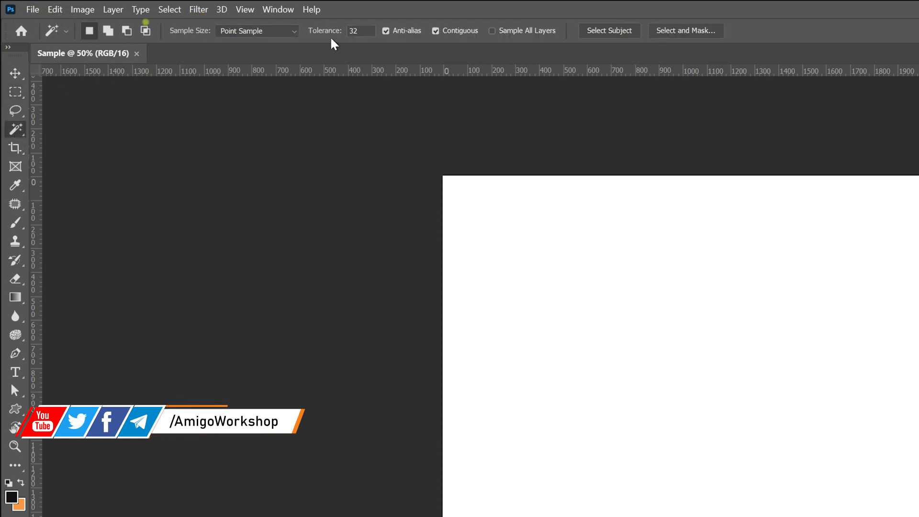
mouse_move(27, 164)
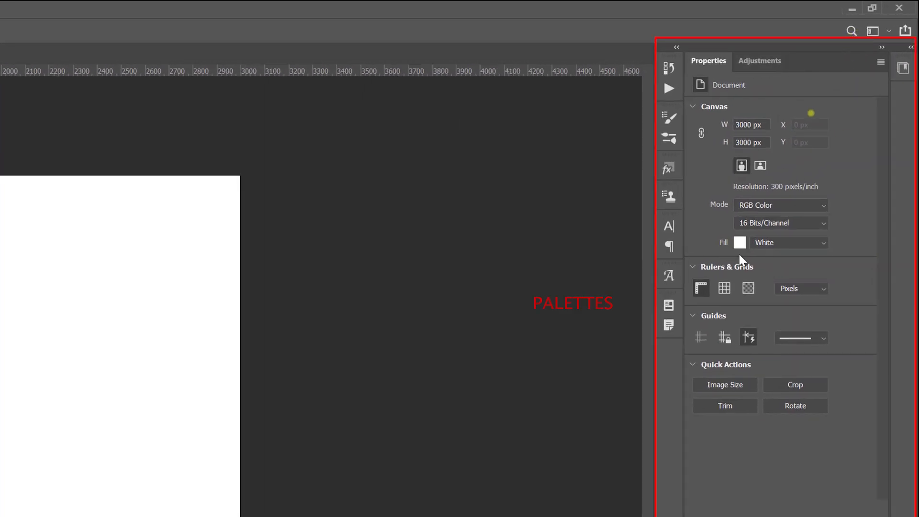
left_click(760, 60)
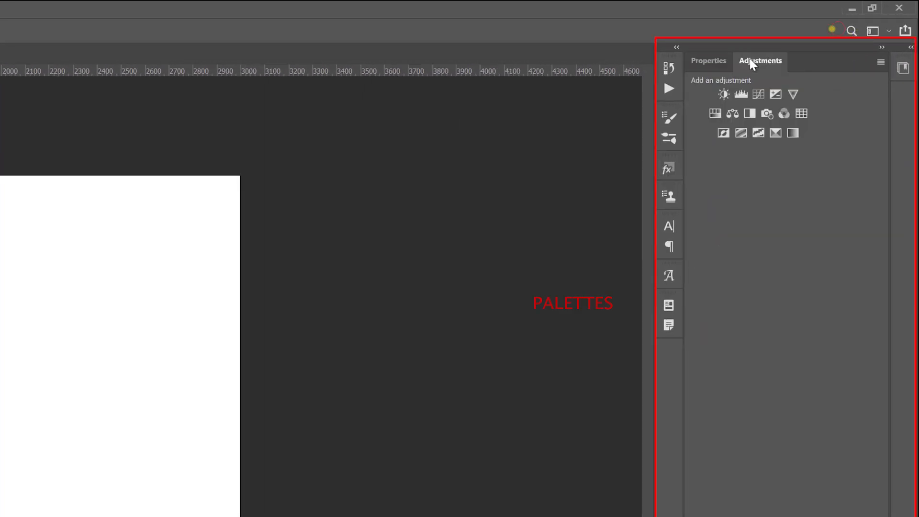
left_click(708, 61)
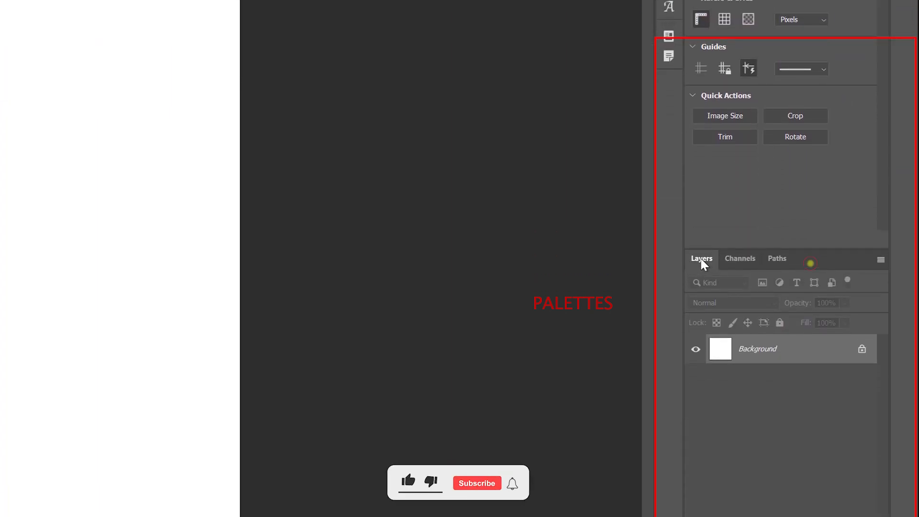
left_click(477, 483)
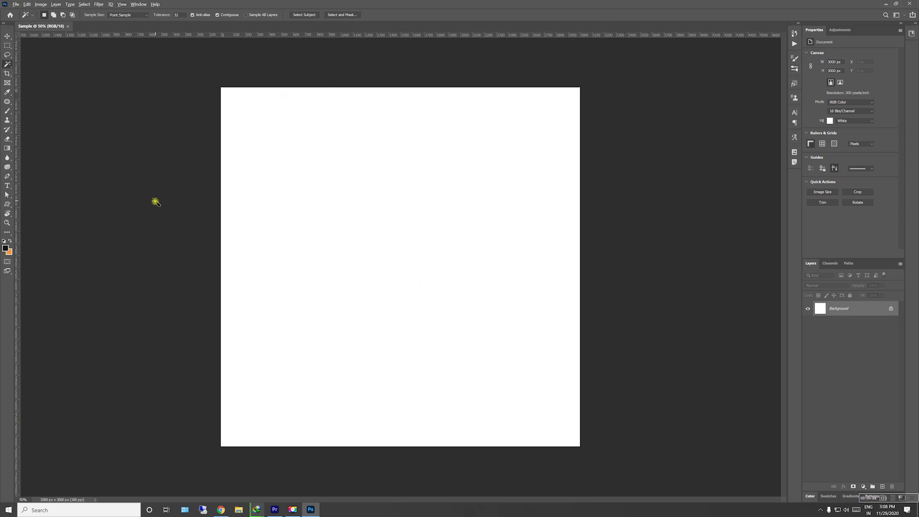
mouse_move(203, 202)
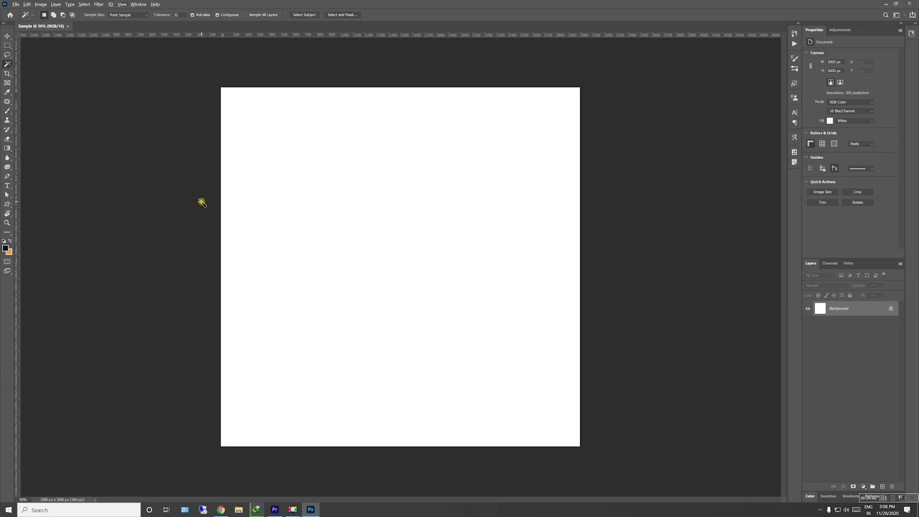